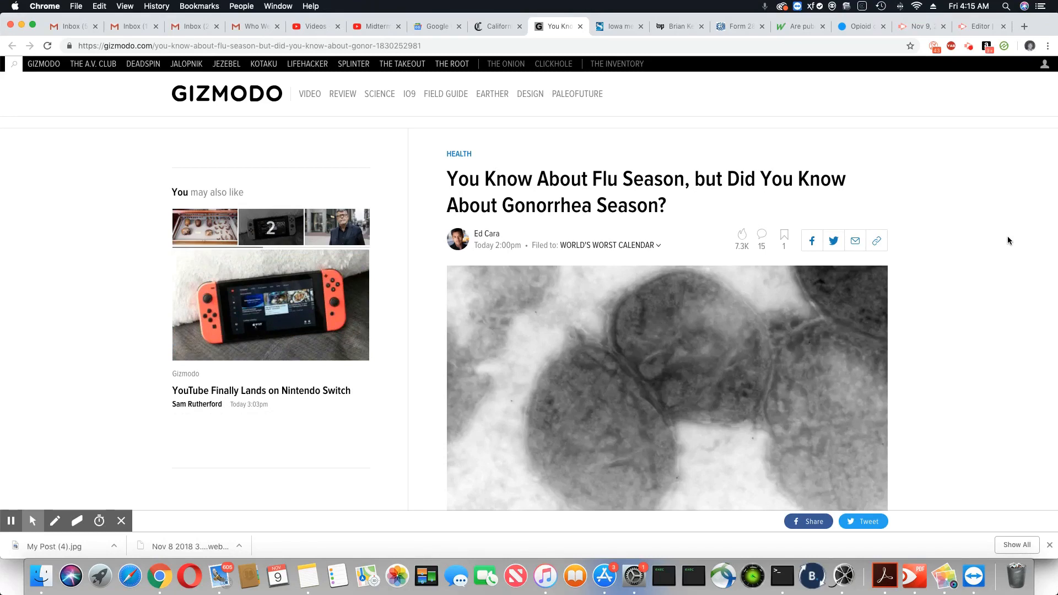
pyautogui.moveTo(982, 272)
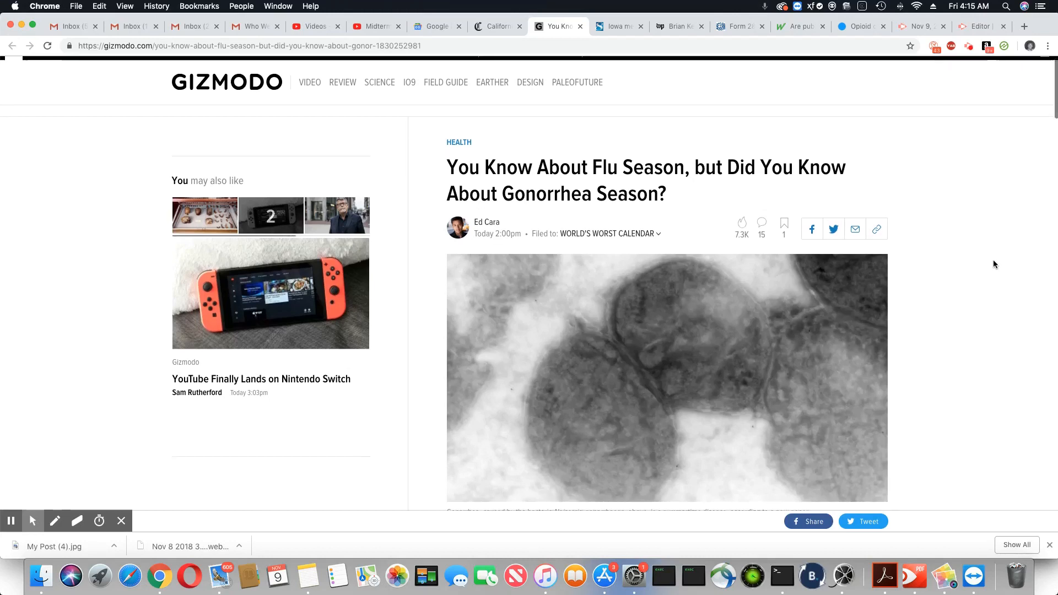
# - Scroll down from the headline past the opening paragraphs to the Epidemic Calendar image
pyautogui.scroll(-3)
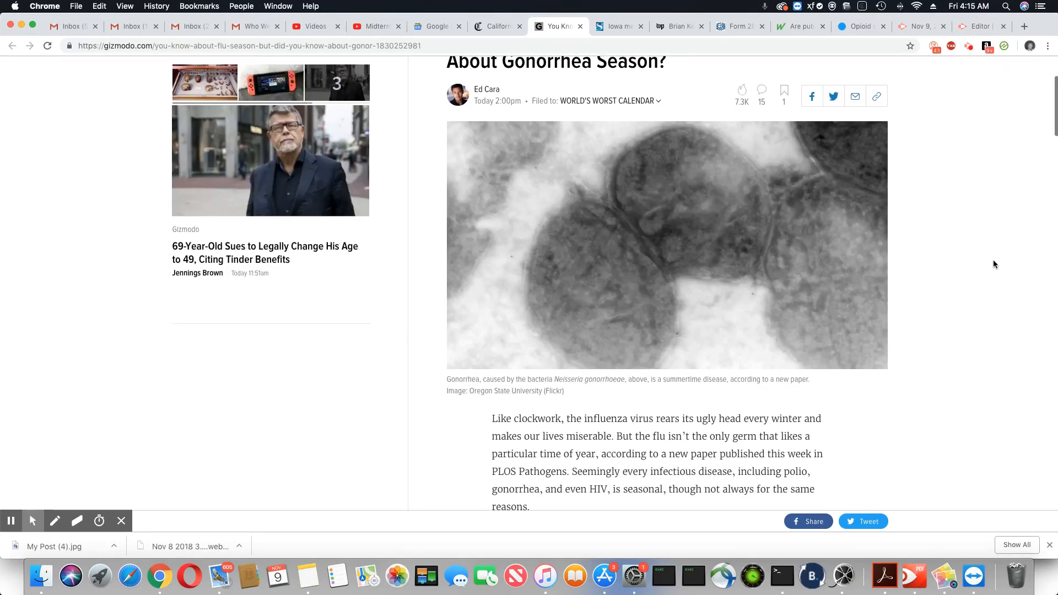
pyautogui.scroll(-3)
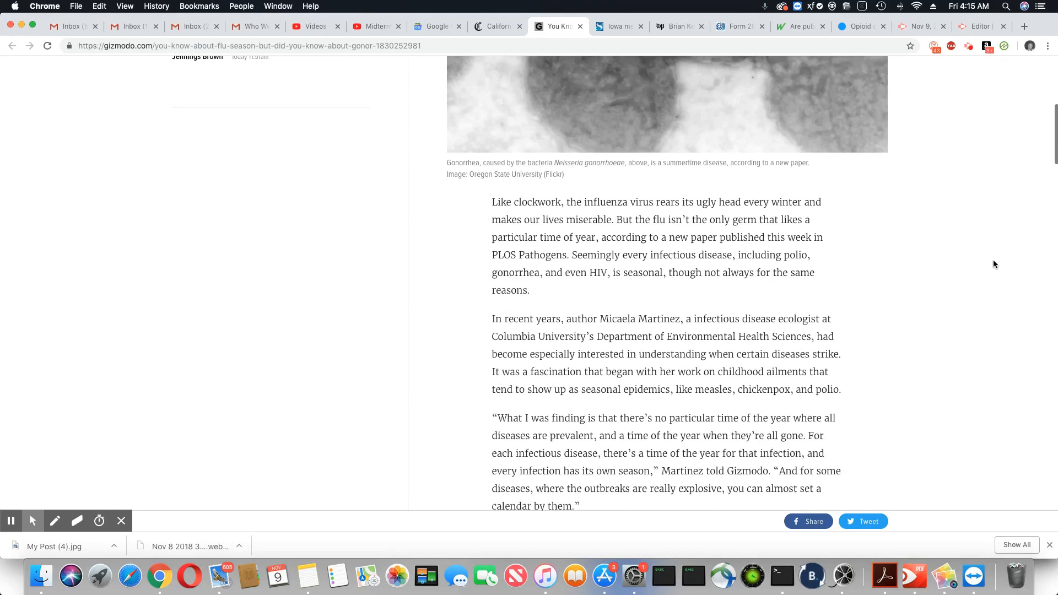
pyautogui.scroll(-3)
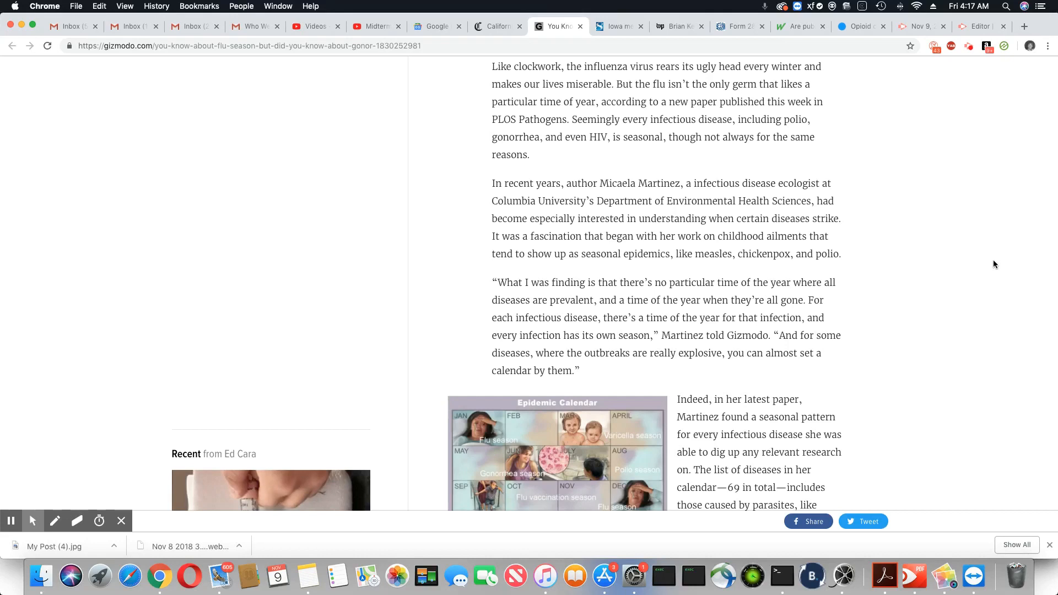
# - Scroll down past the calendar to the paragraphs on why Lyme disease and flu have seasons
pyautogui.scroll(-3)
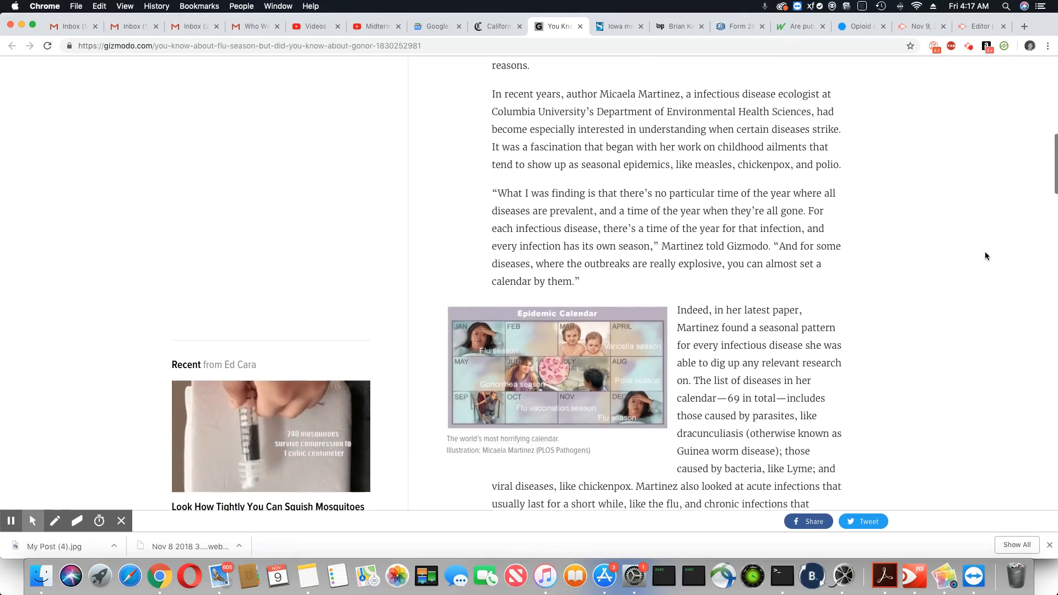
pyautogui.scroll(-3)
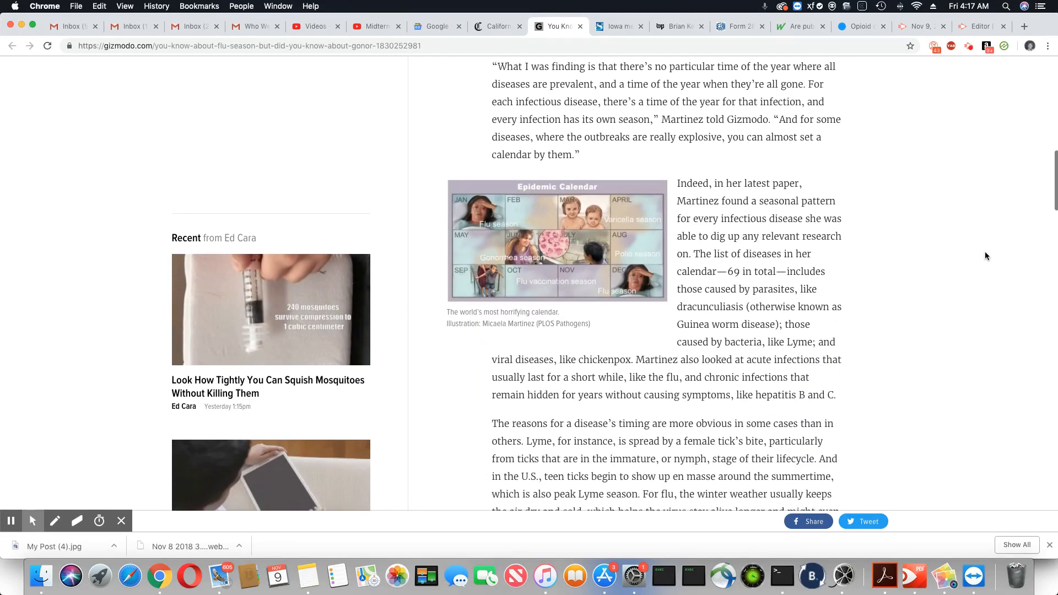
pyautogui.scroll(-3)
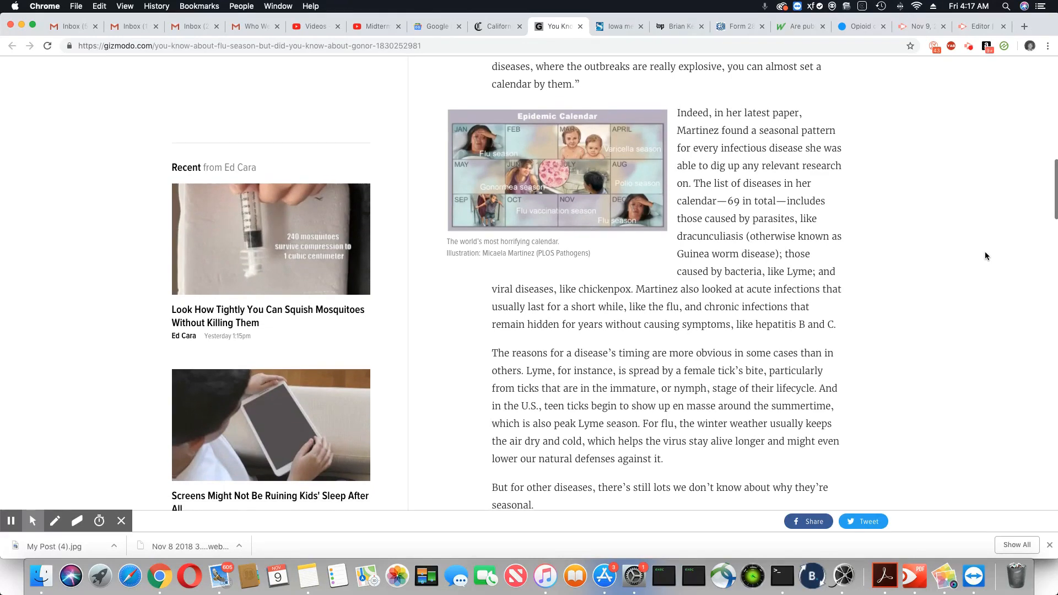
pyautogui.scroll(-3)
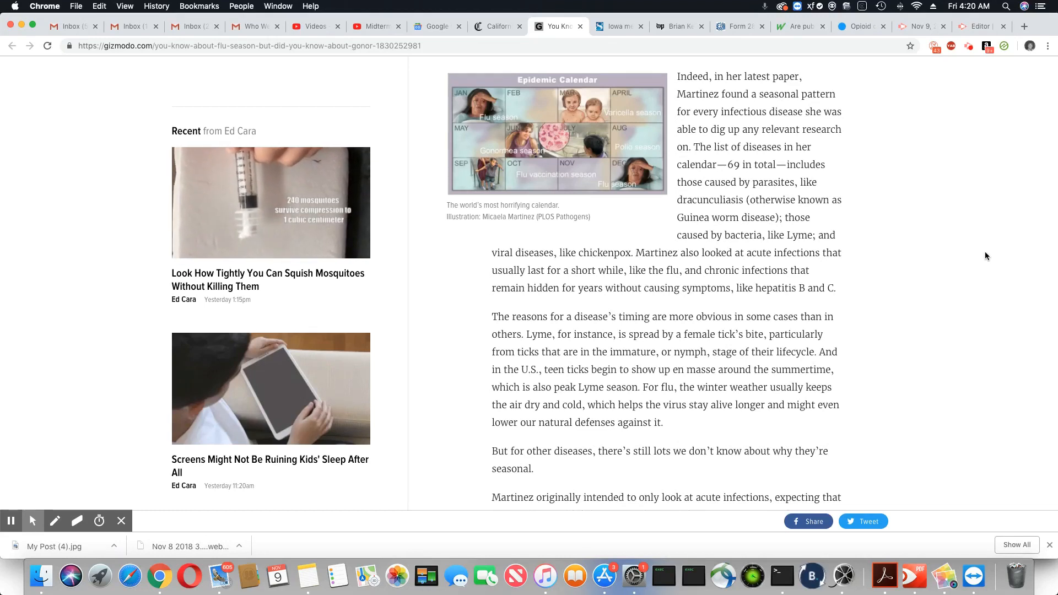
# - Scroll down to the passages on chronic infections like herpes and shingles
pyautogui.scroll(-3)
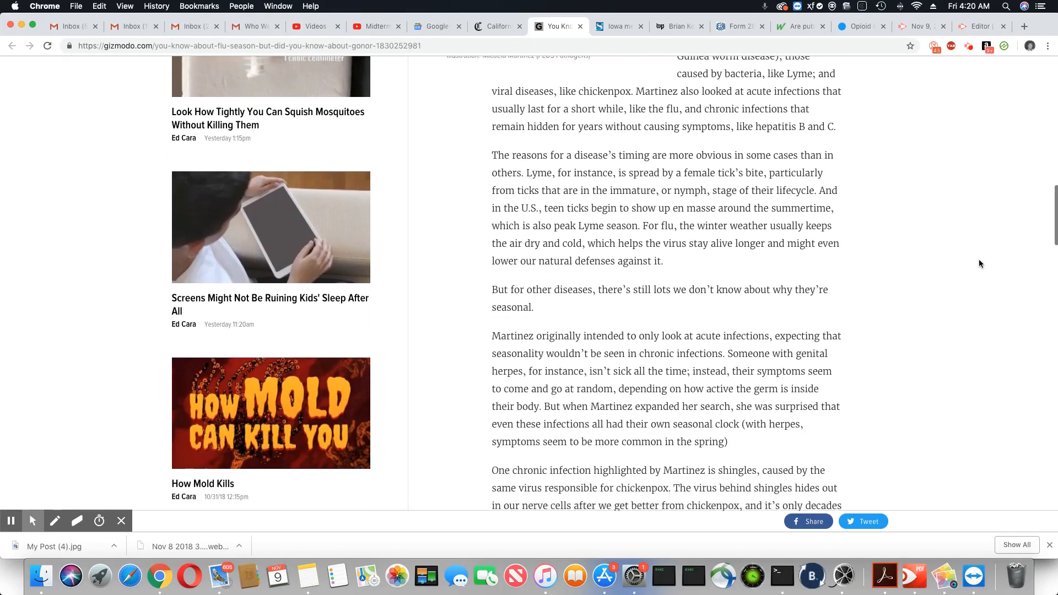
pyautogui.scroll(-3)
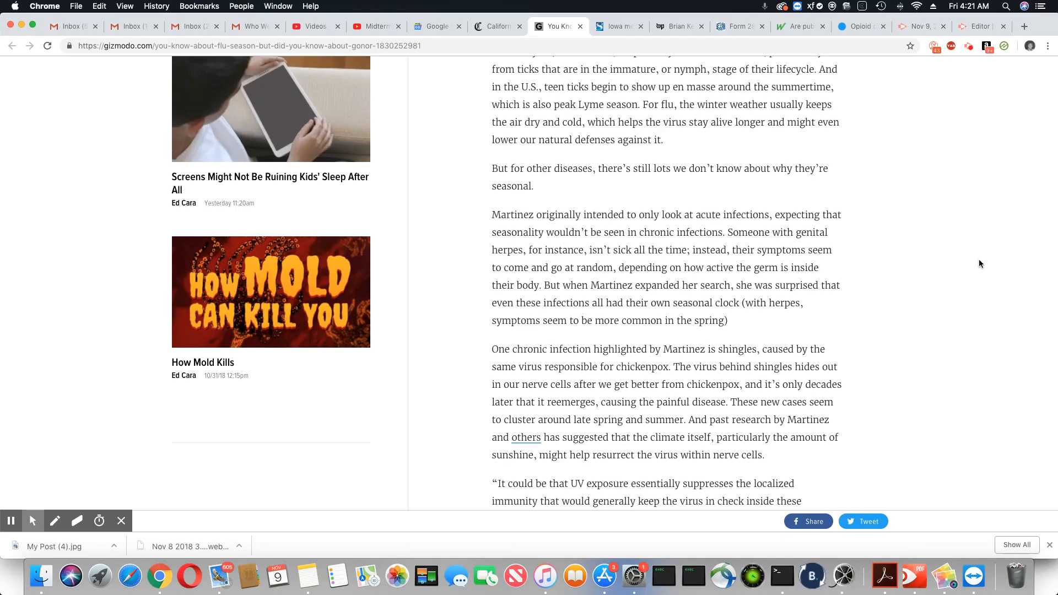
# - Scroll down to Martinez's seasonality-research hopes and the polio vaccination timing paragraphs
pyautogui.scroll(-3)
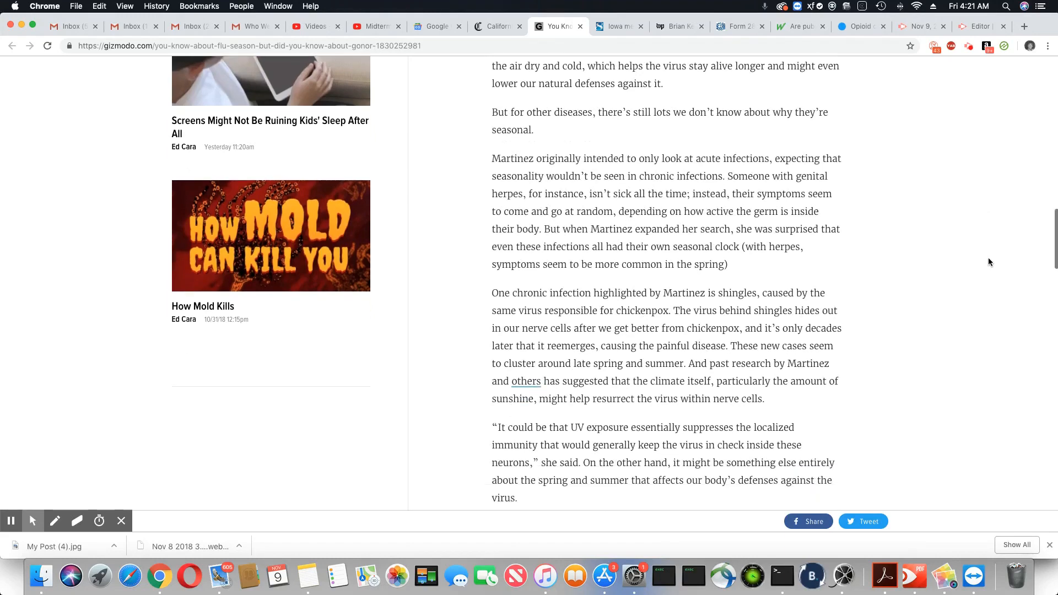
pyautogui.scroll(-3)
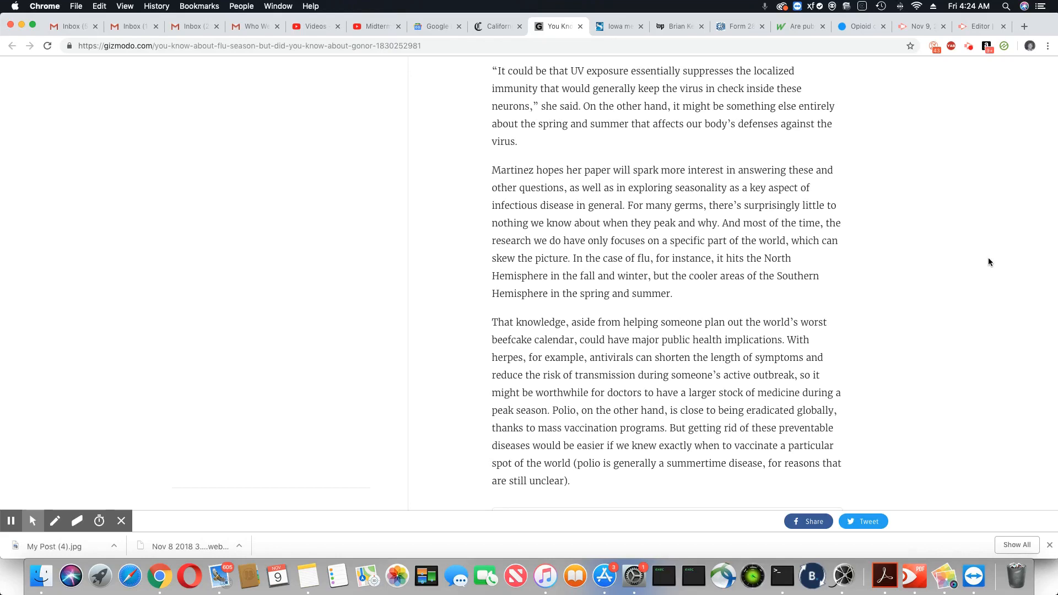
# - Scroll down to the closing quote and PLOS Pathogens credit, then back up toward the Epidemic Calendar
pyautogui.scroll(-3)
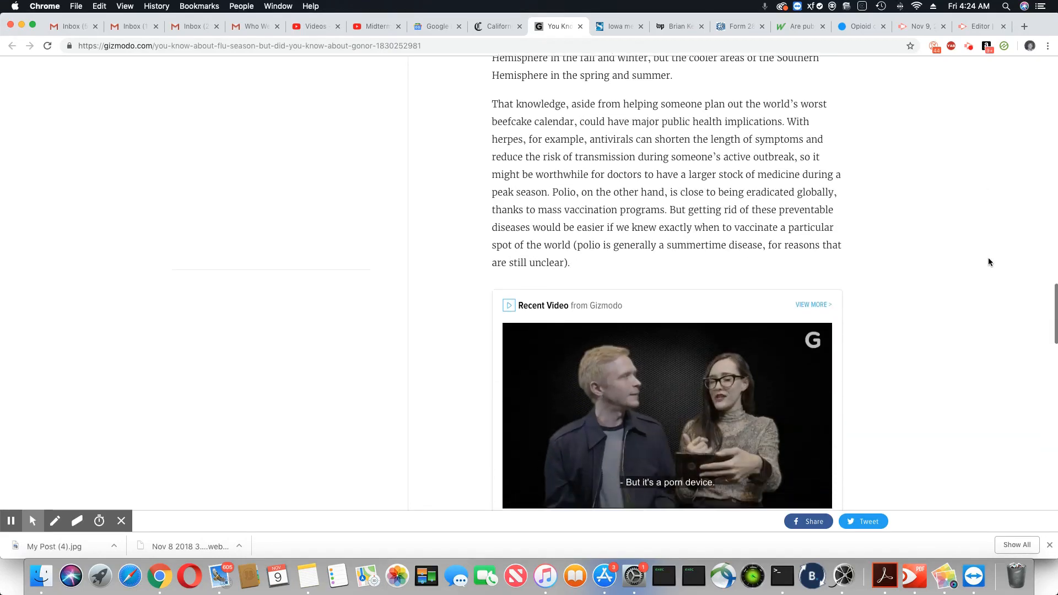
pyautogui.scroll(-3)
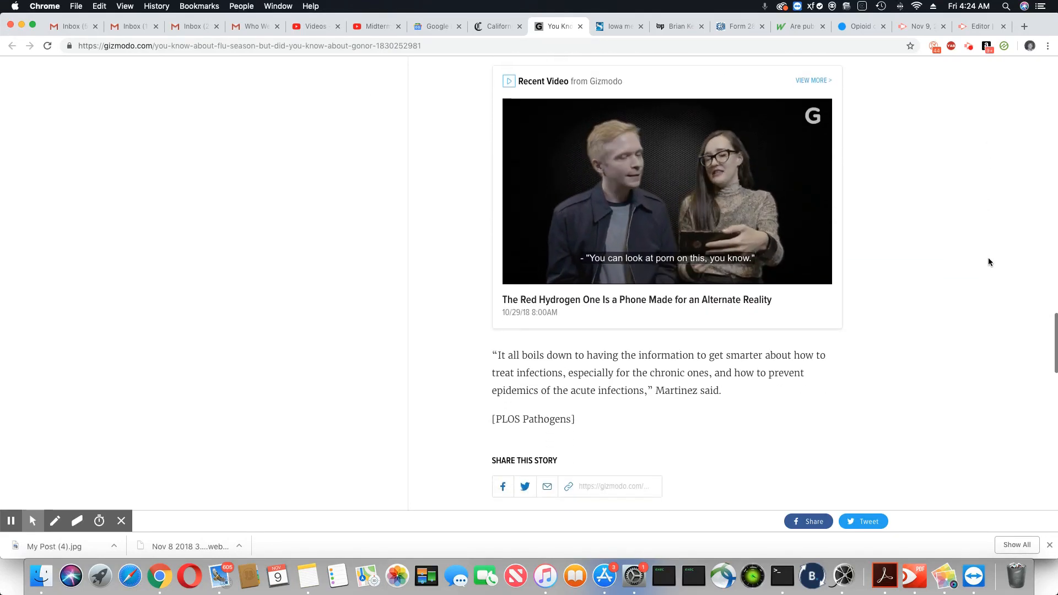
pyautogui.scroll(-3)
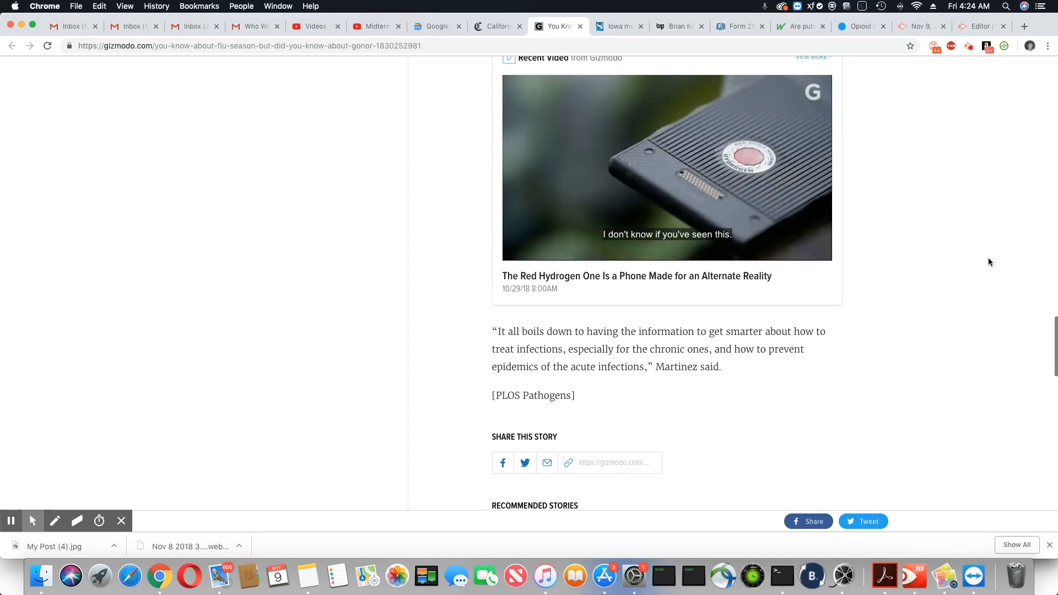
pyautogui.scroll(3)
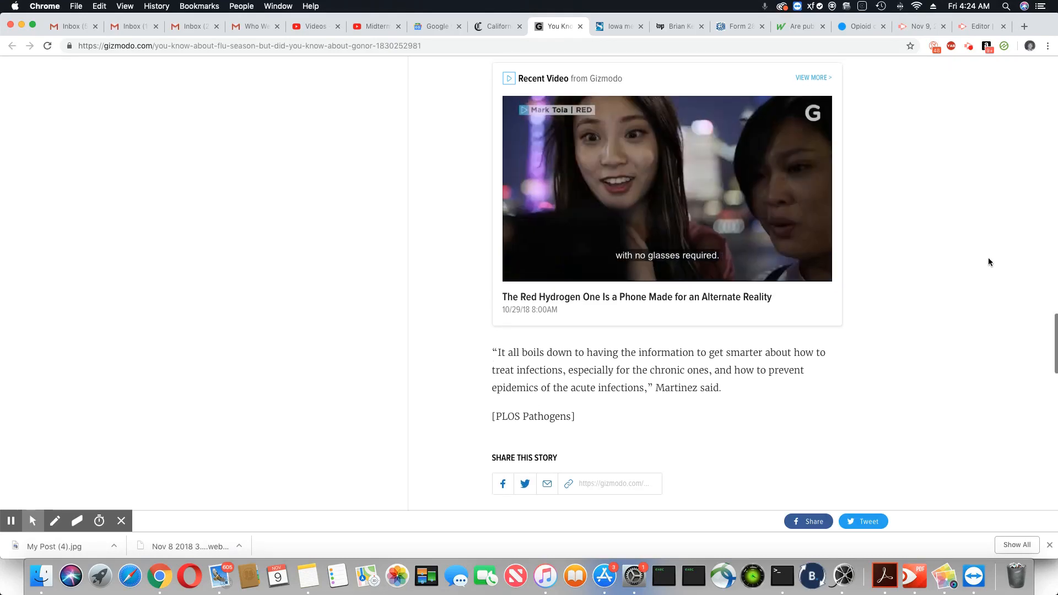
pyautogui.scroll(3)
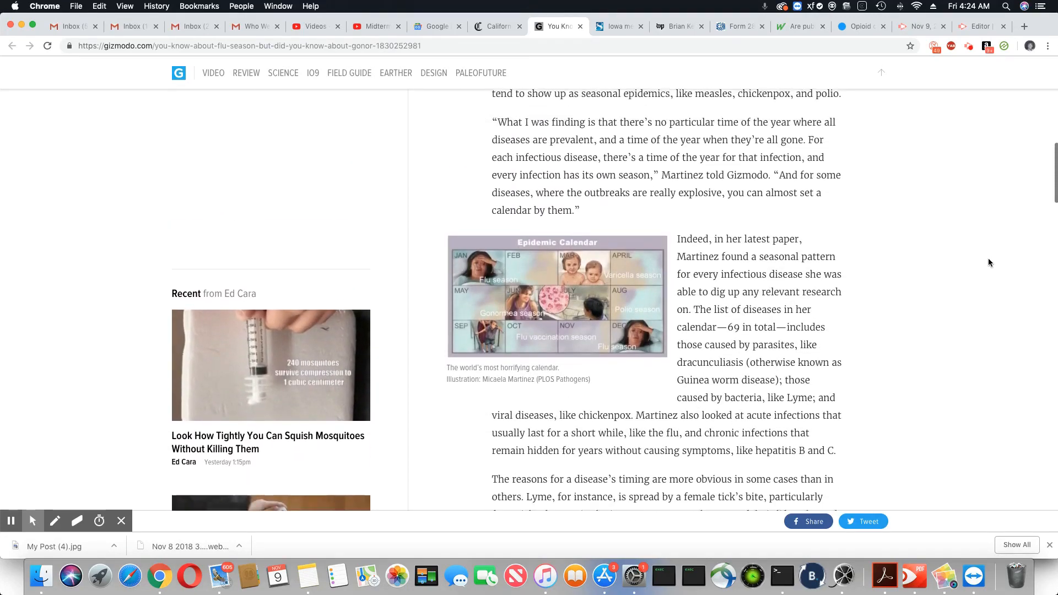
# - Enlarge the Epidemic Calendar illustration in the lightbox so its month labels are readable
pyautogui.scroll(3)
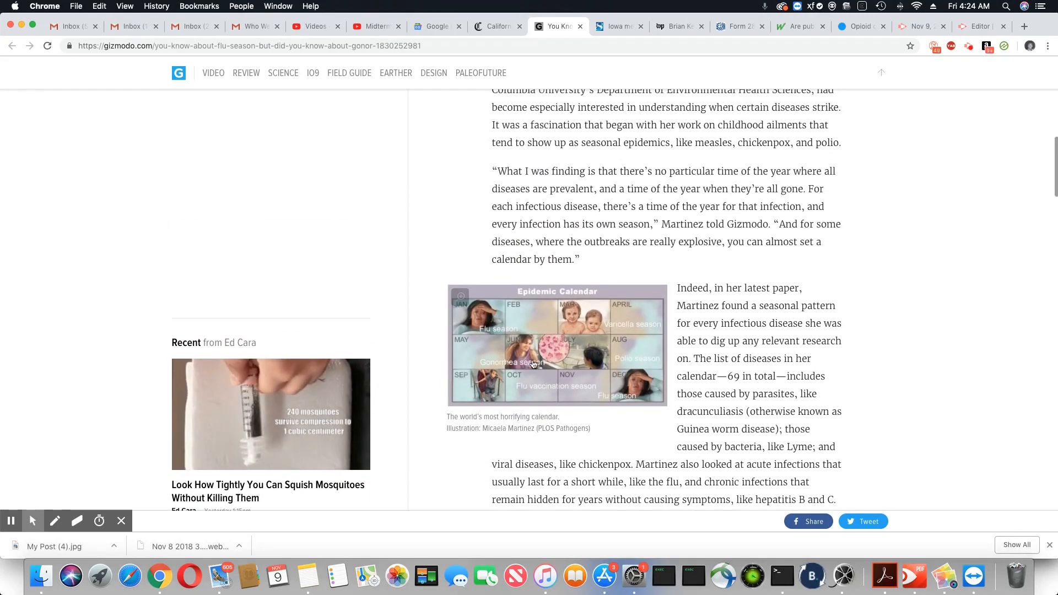
pyautogui.click(557, 344)
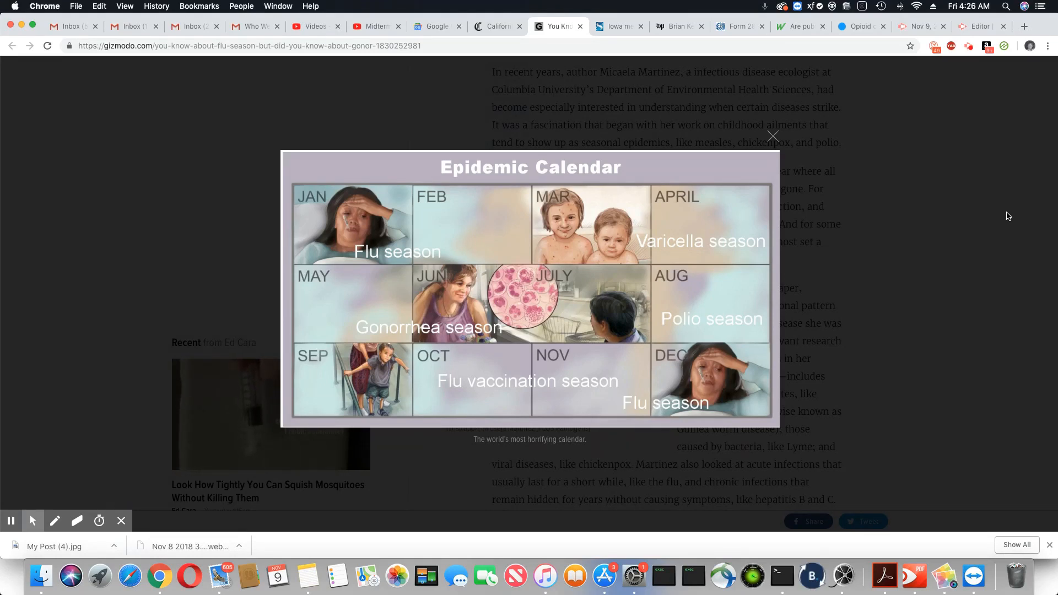
pyautogui.moveTo(979, 211)
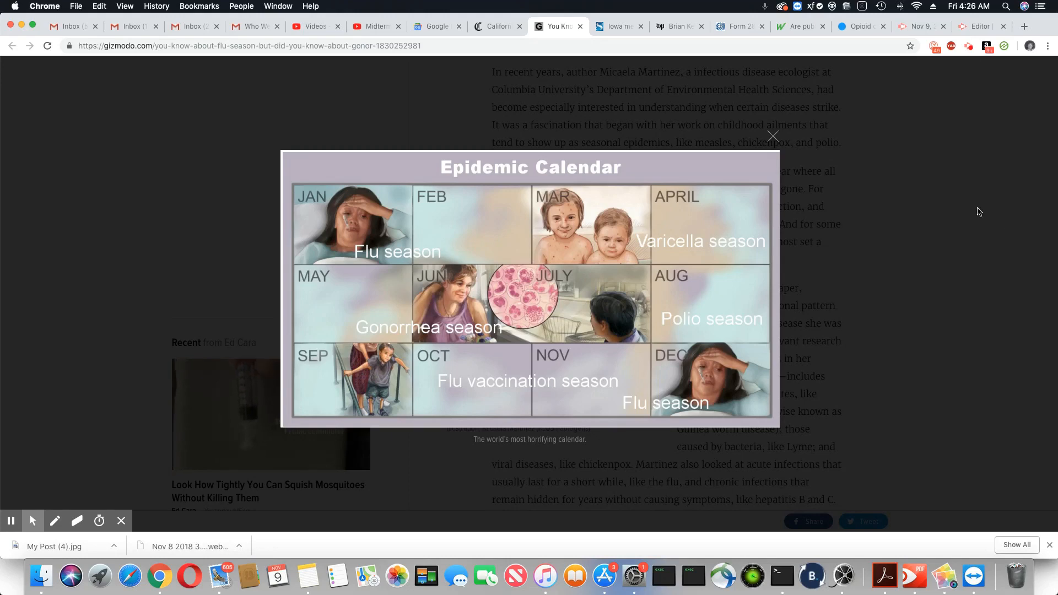
pyautogui.moveTo(877, 159)
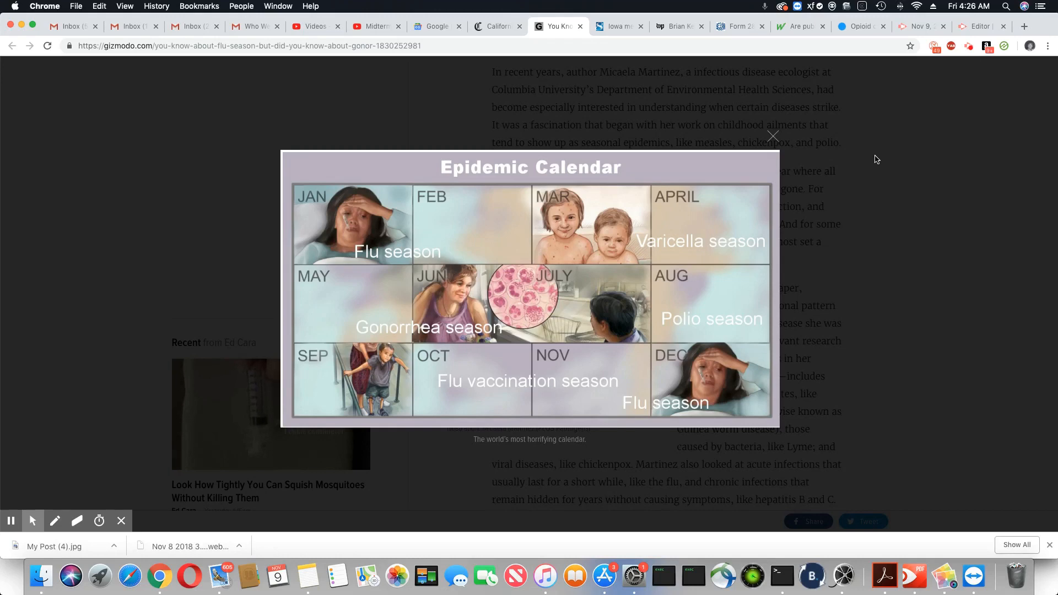
pyautogui.moveTo(903, 161)
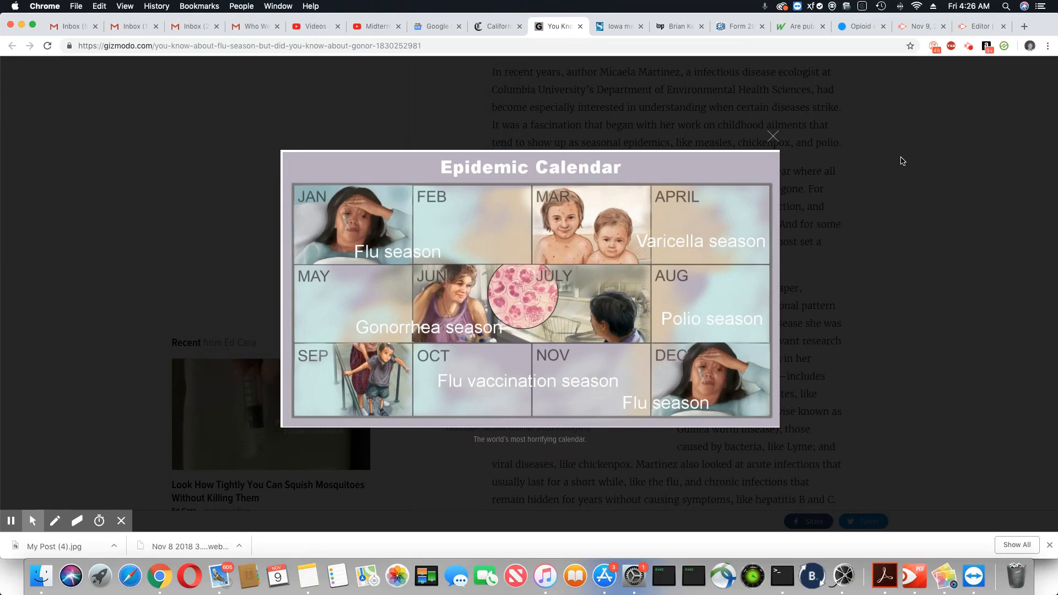
# - Close the enlarged calendar and scroll back up to the gonorrhea-season headline and byline
pyautogui.click(773, 137)
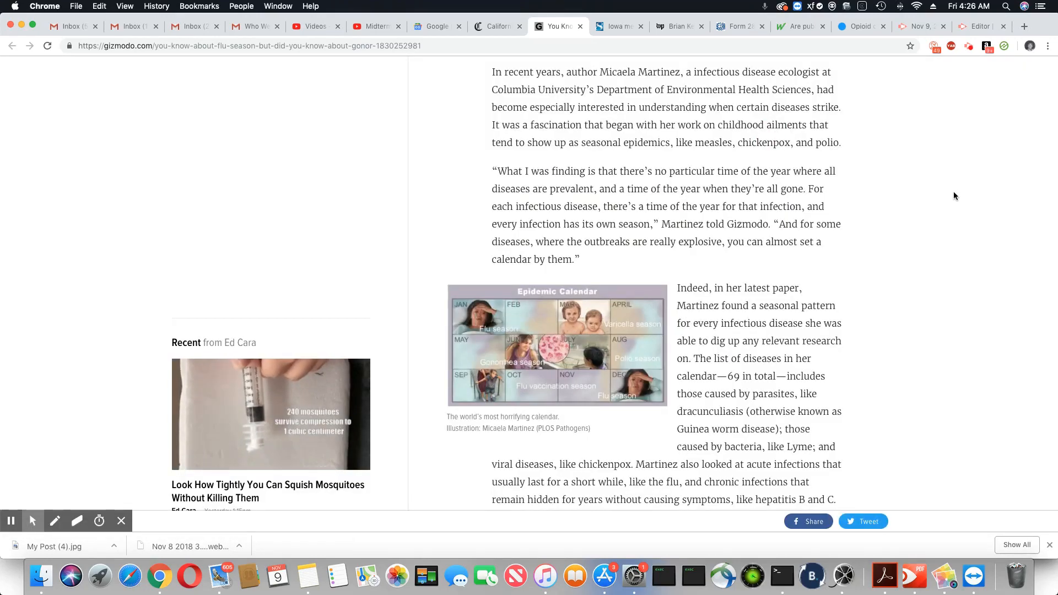
pyautogui.scroll(3)
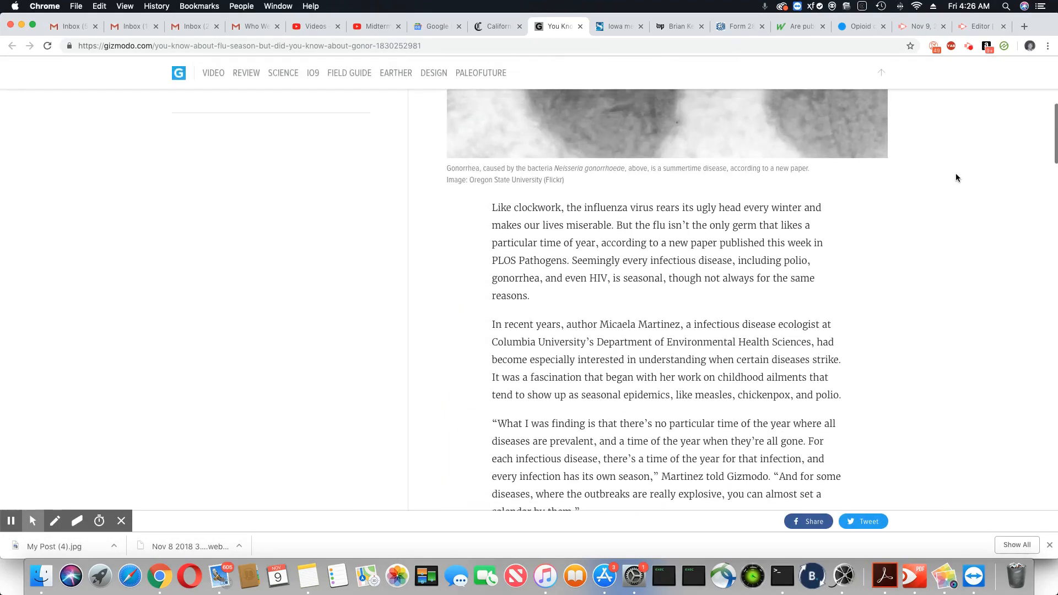
pyautogui.scroll(3)
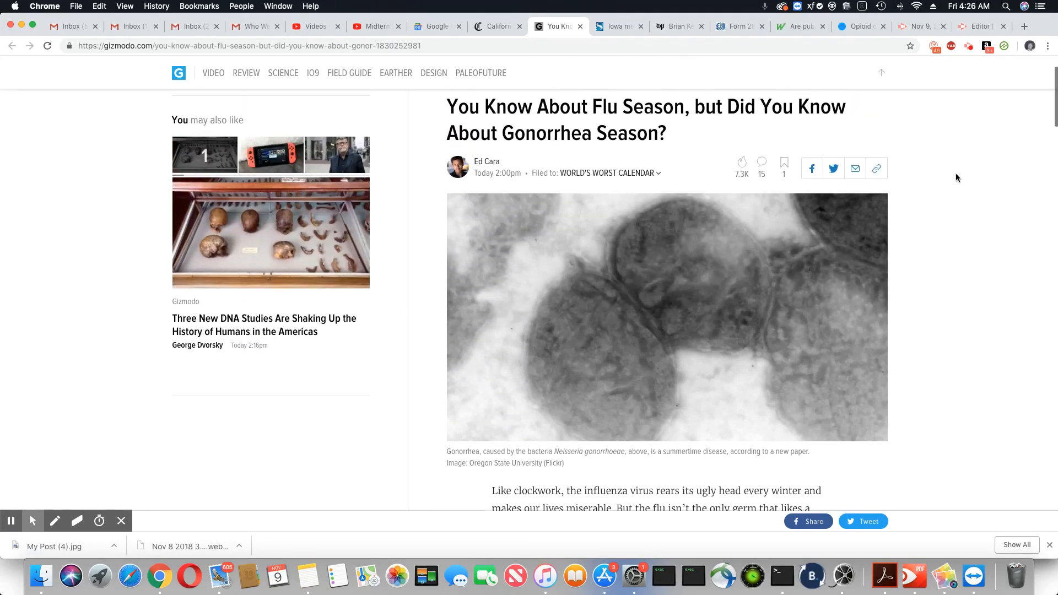
pyautogui.scroll(3)
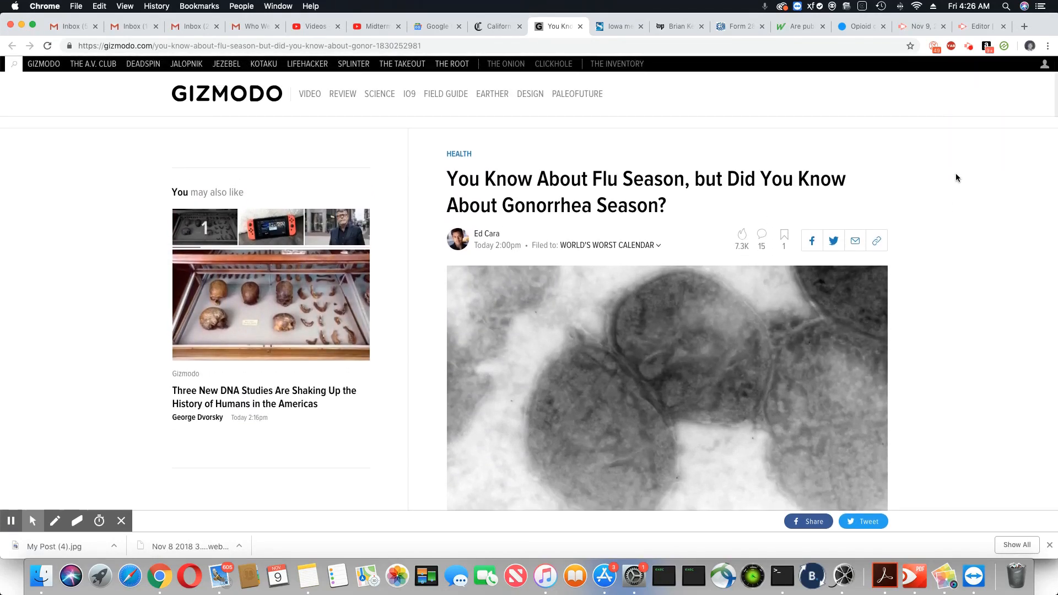
pyautogui.moveTo(988, 143)
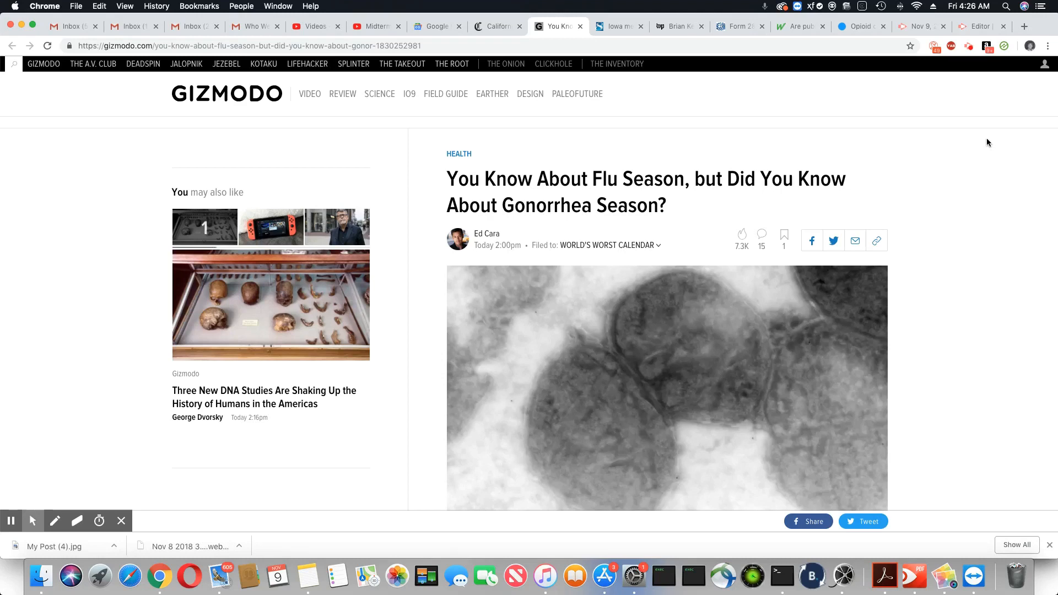